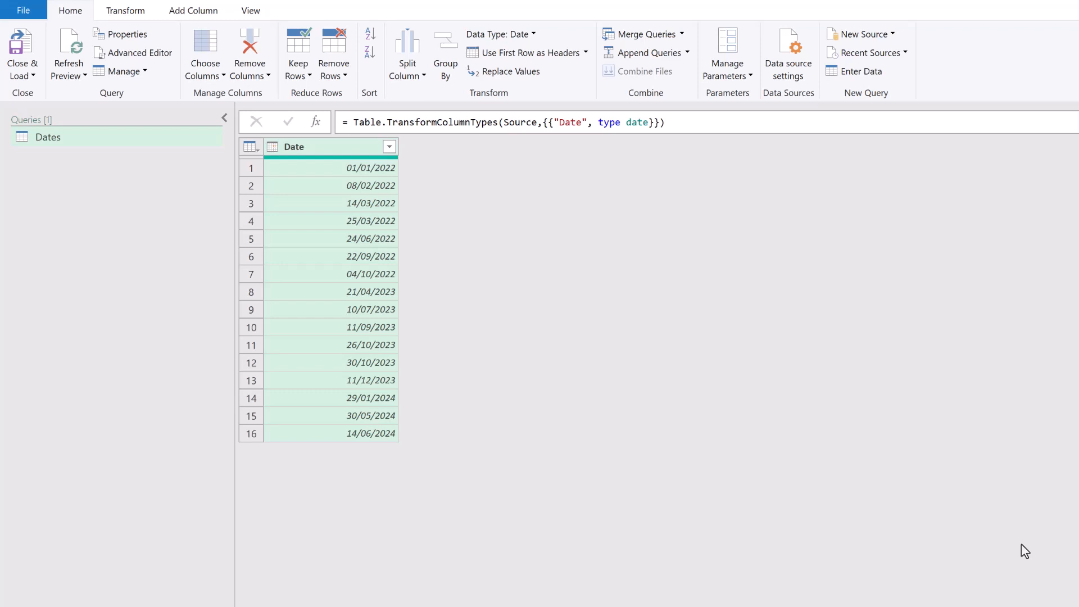
mouse_move(357, 173)
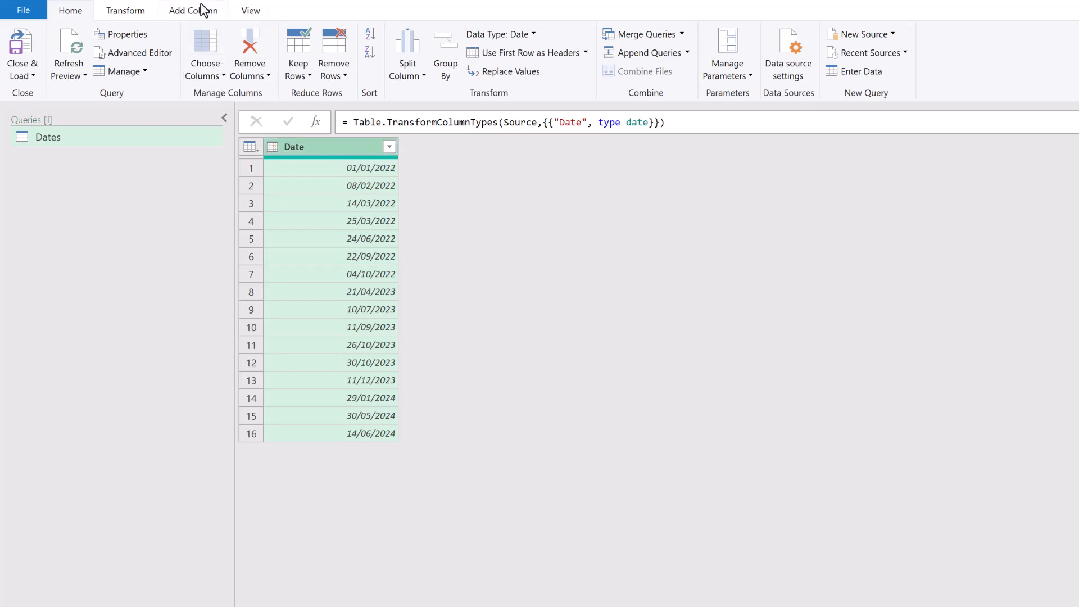
Start a custom column 'Fiscal Month' with the condition if Date.Month([Date]) <= 3 then Date.Month + 9.
left_click(192, 10)
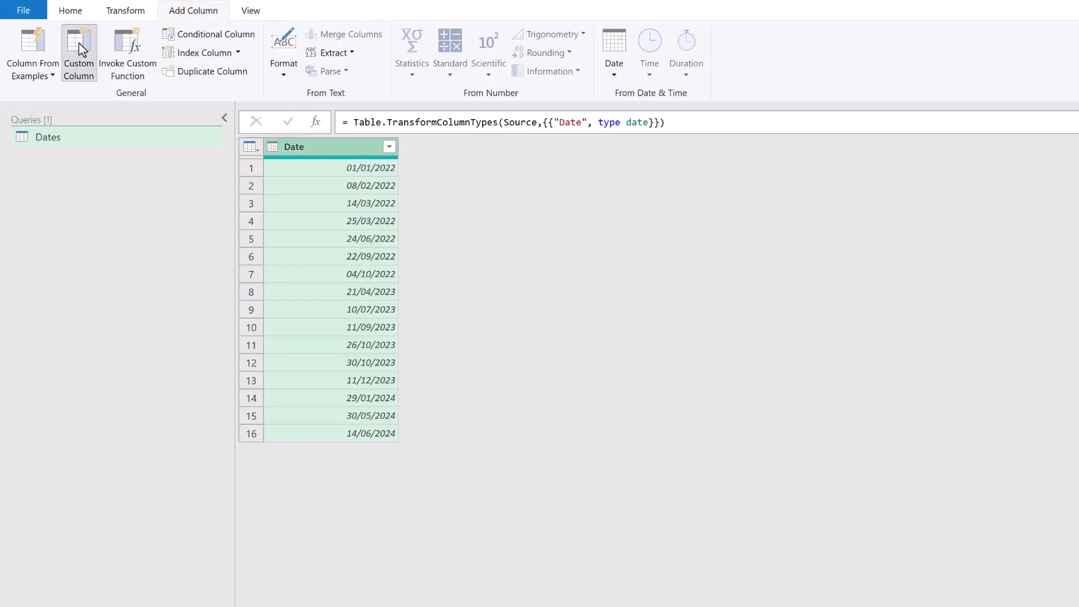
left_click(78, 54)
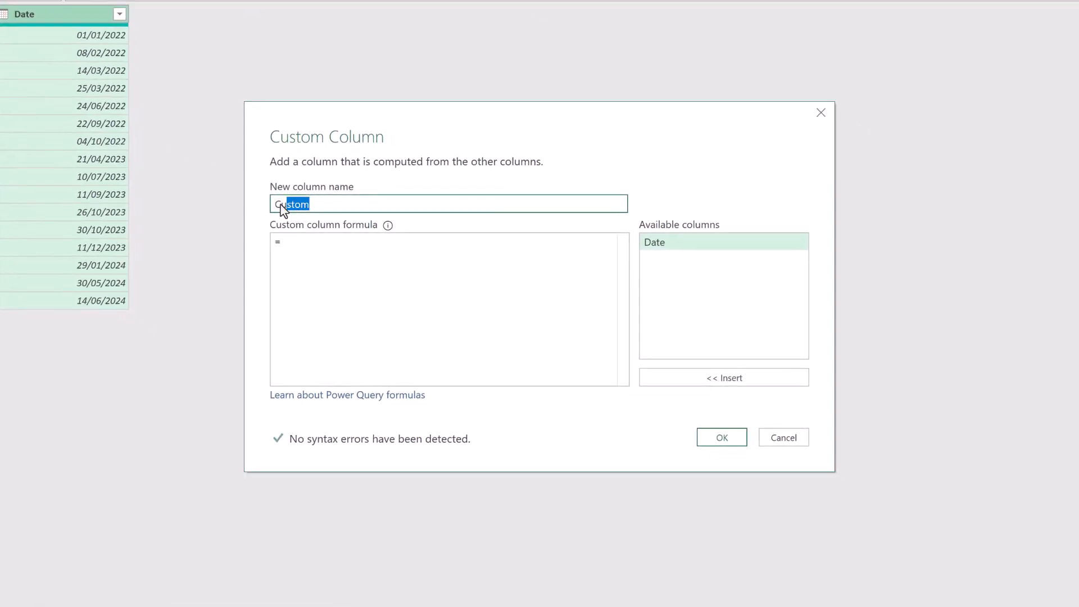
type("Fiscal Month")
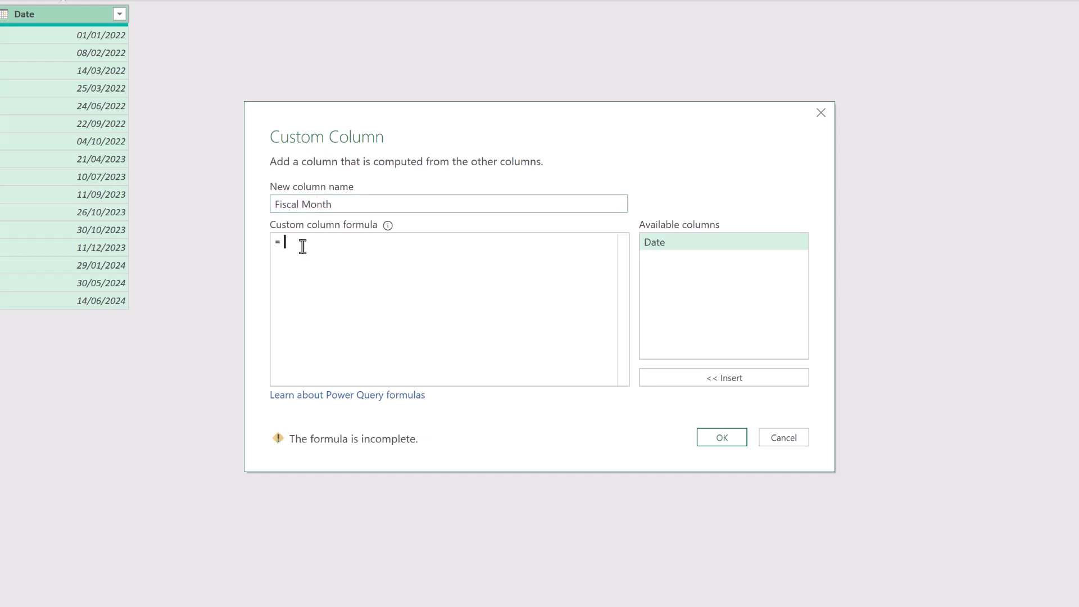
type("if Date.Month([Date")
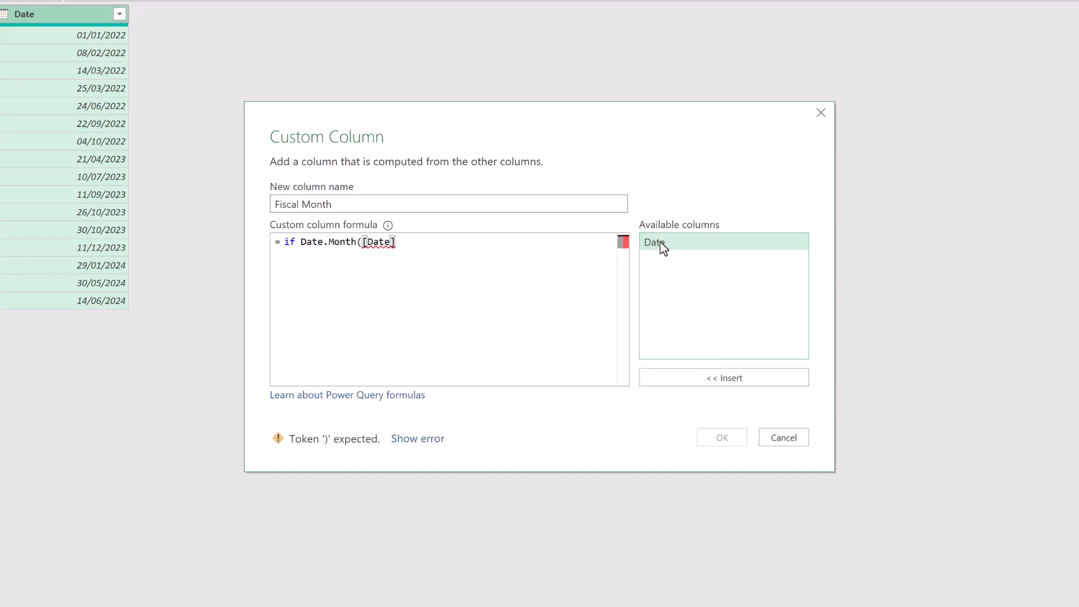
type(")")
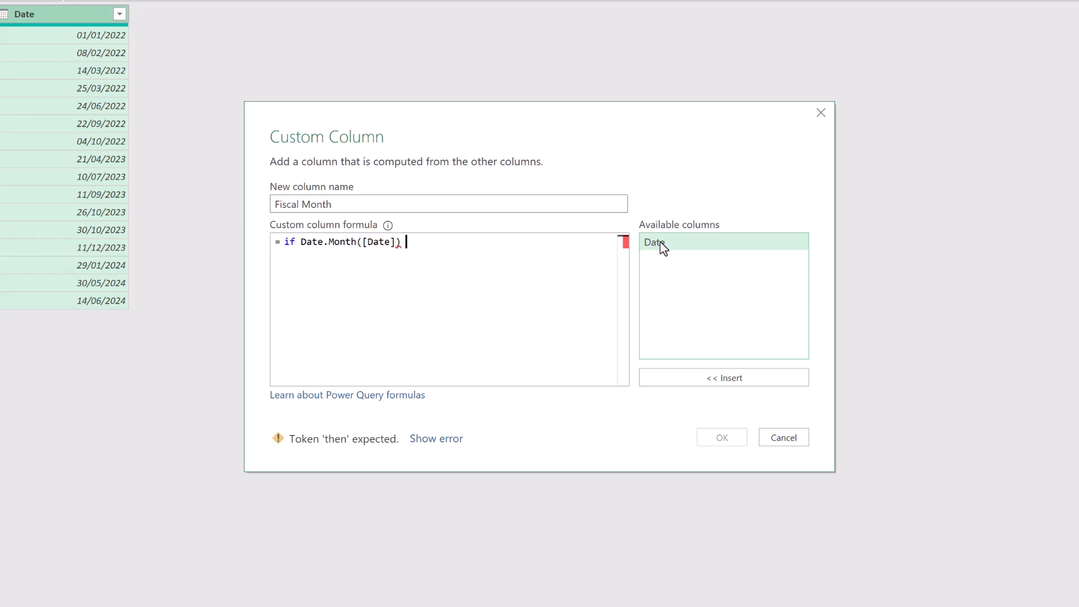
type("<=")
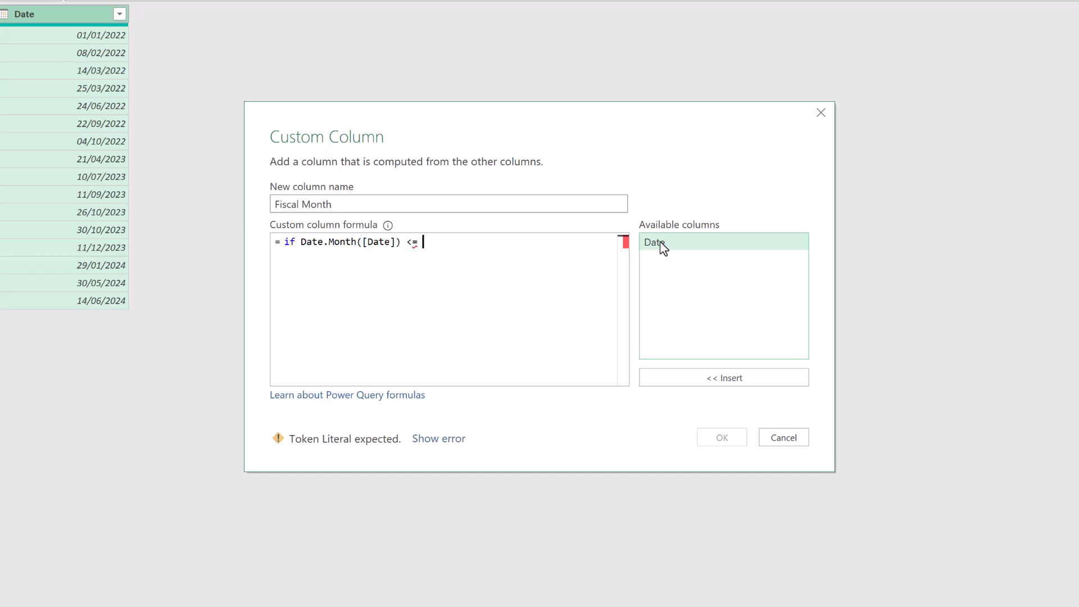
type("3")
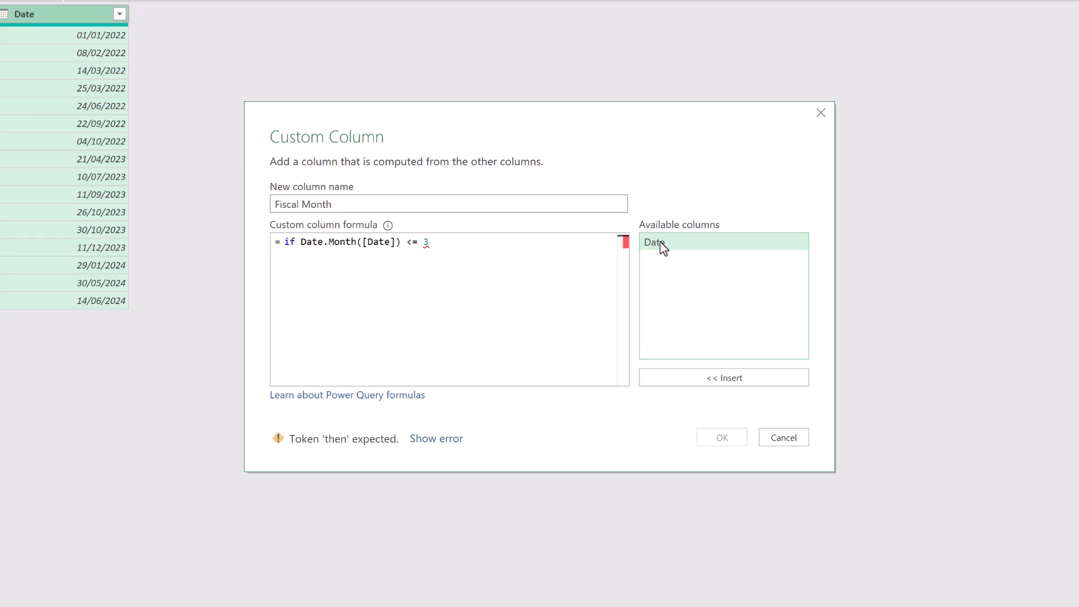
type("t")
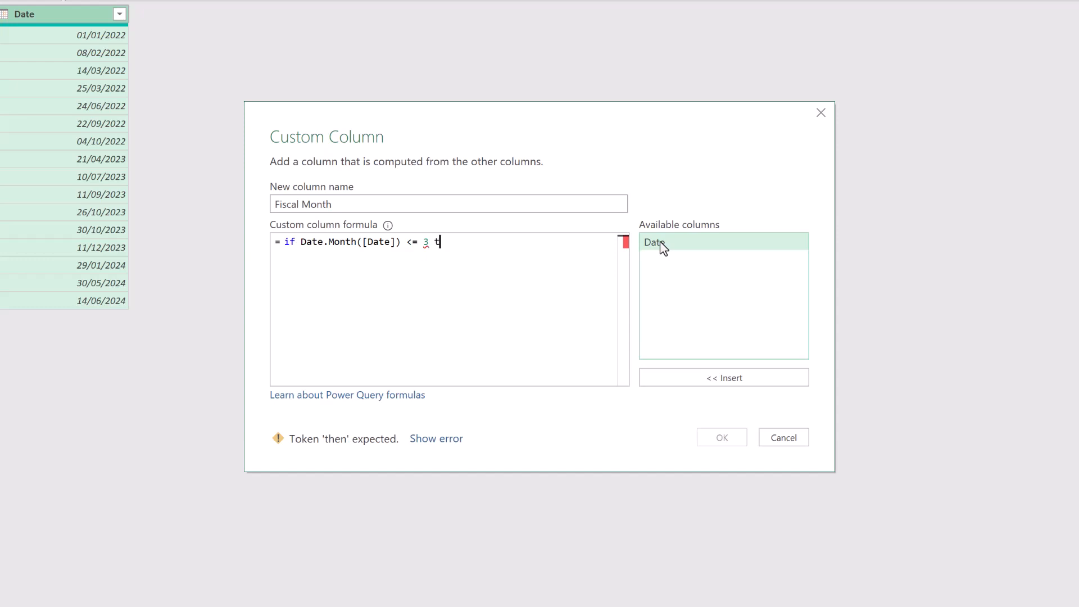
type("hen")
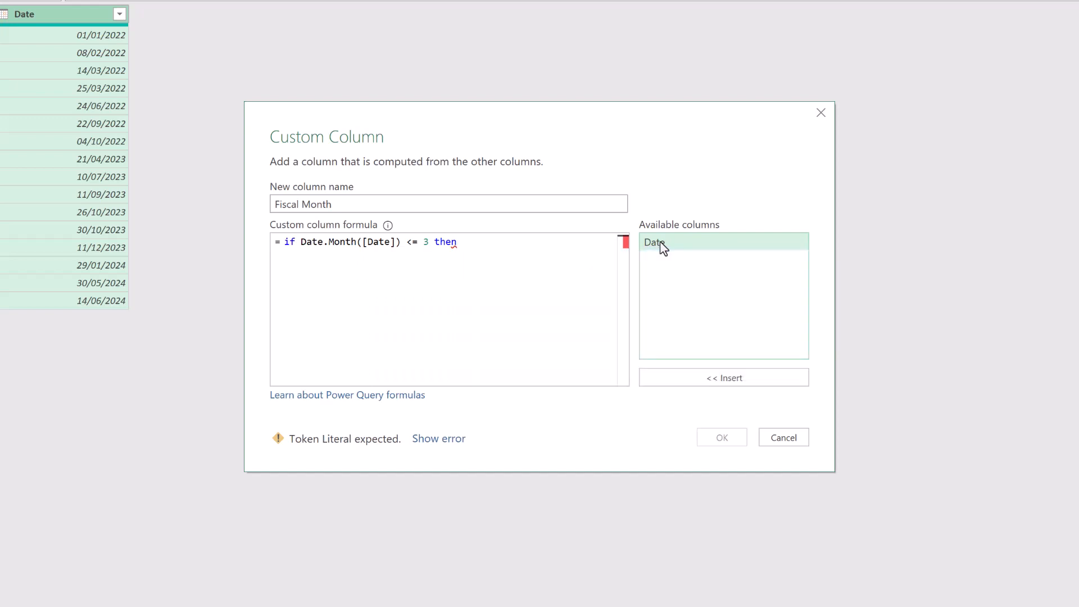
type("Date.Month([Date]) + 9")
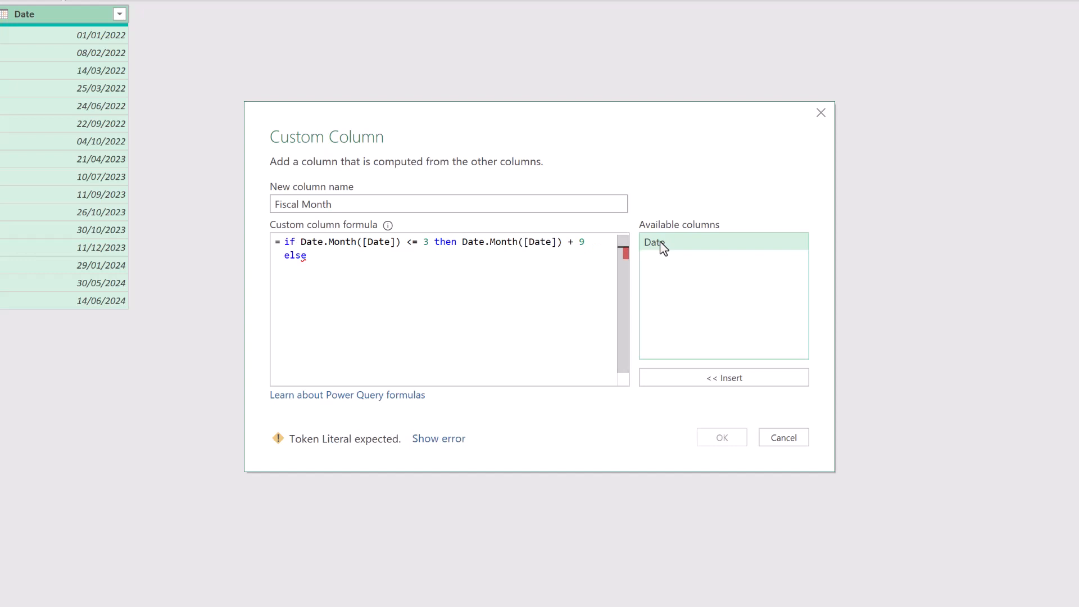
Finish the else branch as Date.Month([Date]) - 3 and create the Fiscal Month column.
type("Date")
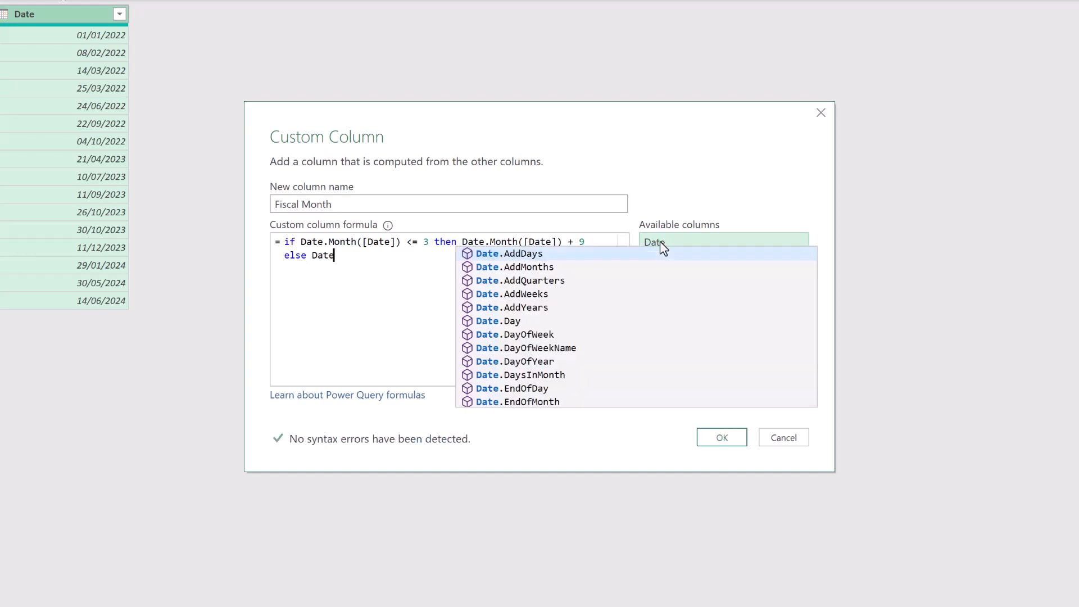
type(".Month([Date])")
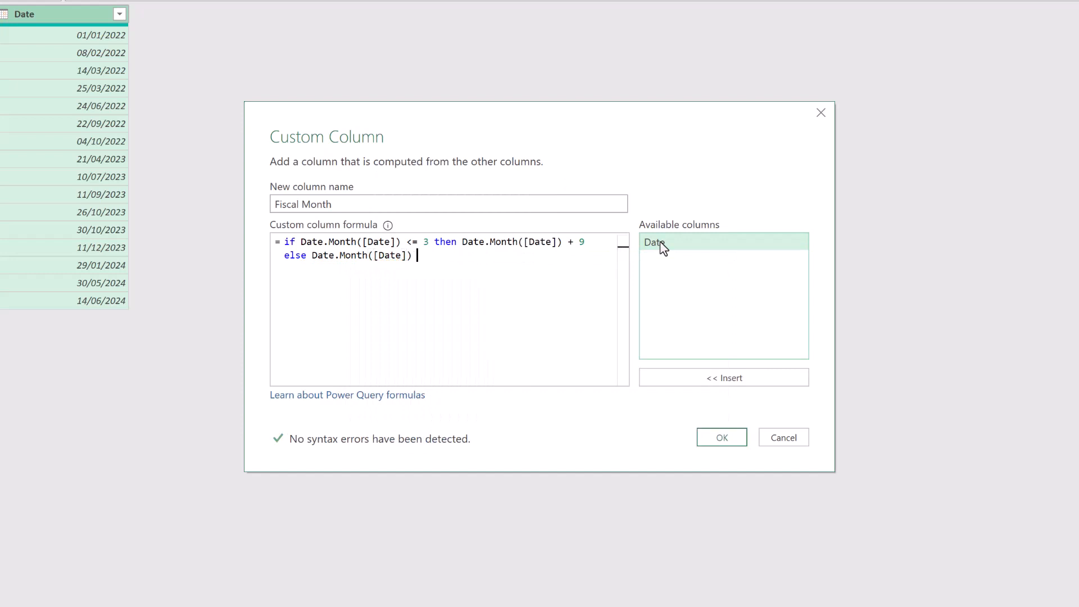
type("- 3")
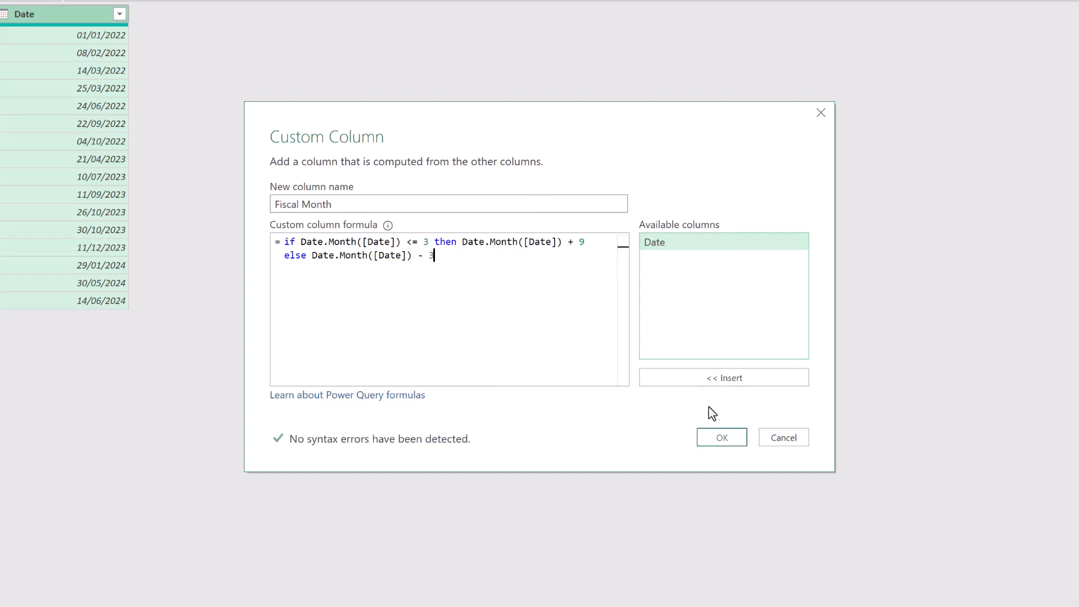
left_click(720, 437)
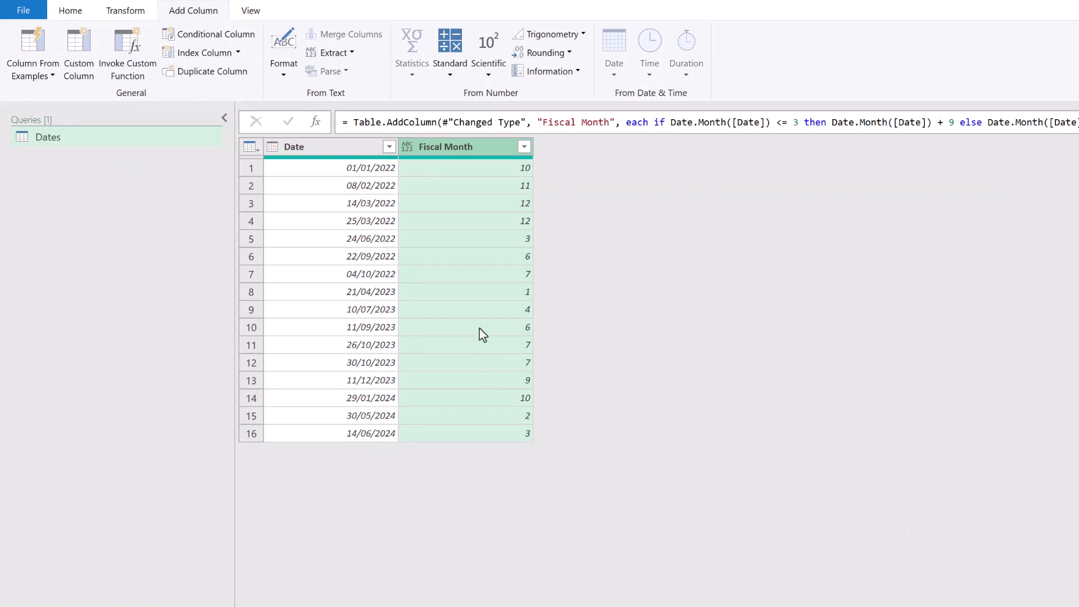
Append Int64.Type to the Fiscal Month step formula so the column holds whole numbers.
left_click(370, 291)
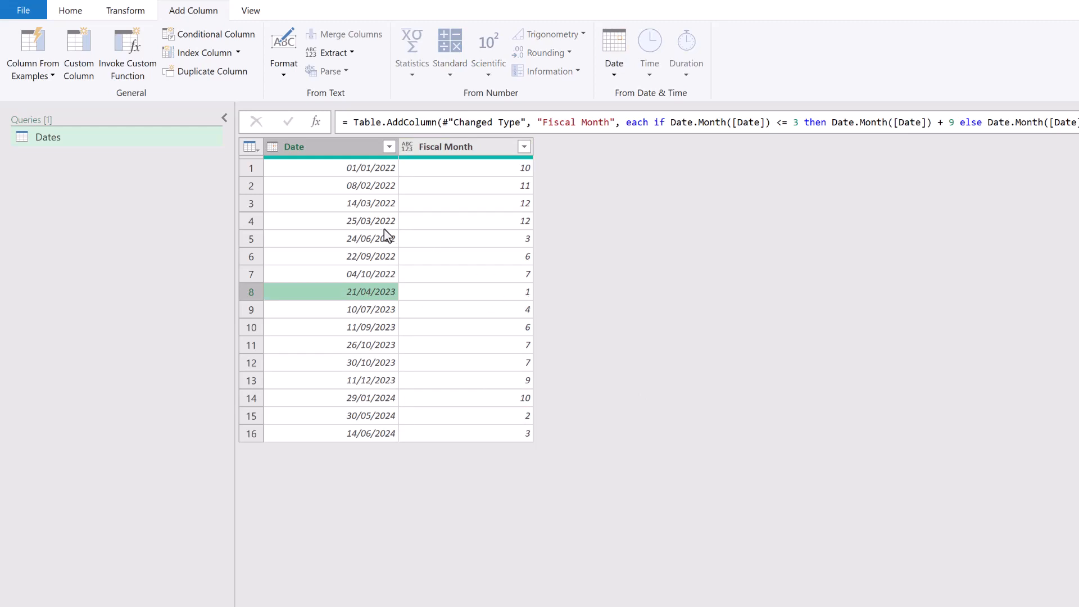
mouse_move(446, 234)
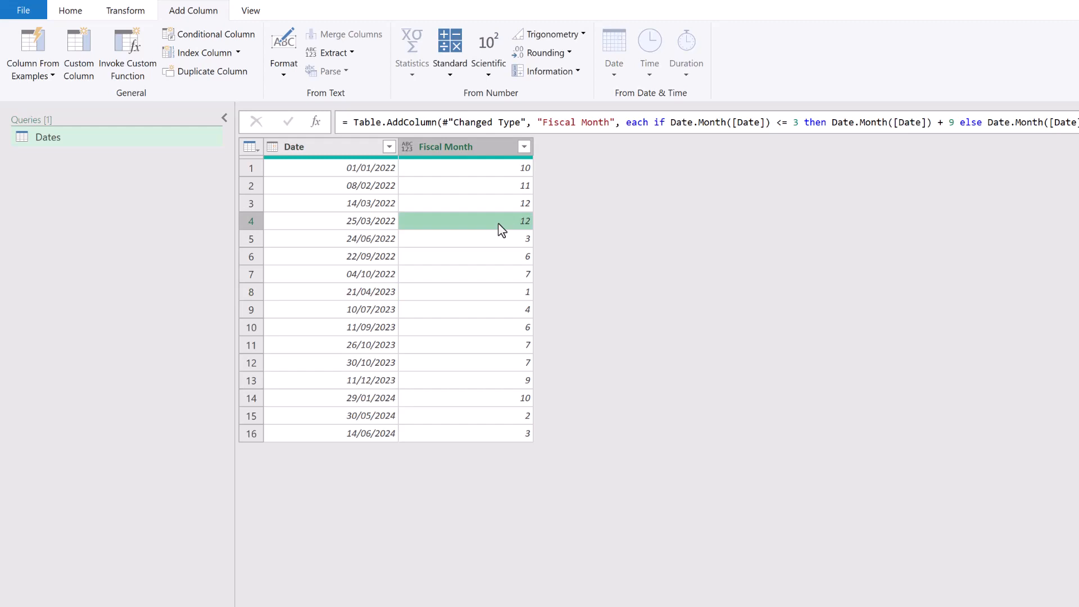
left_click(445, 146)
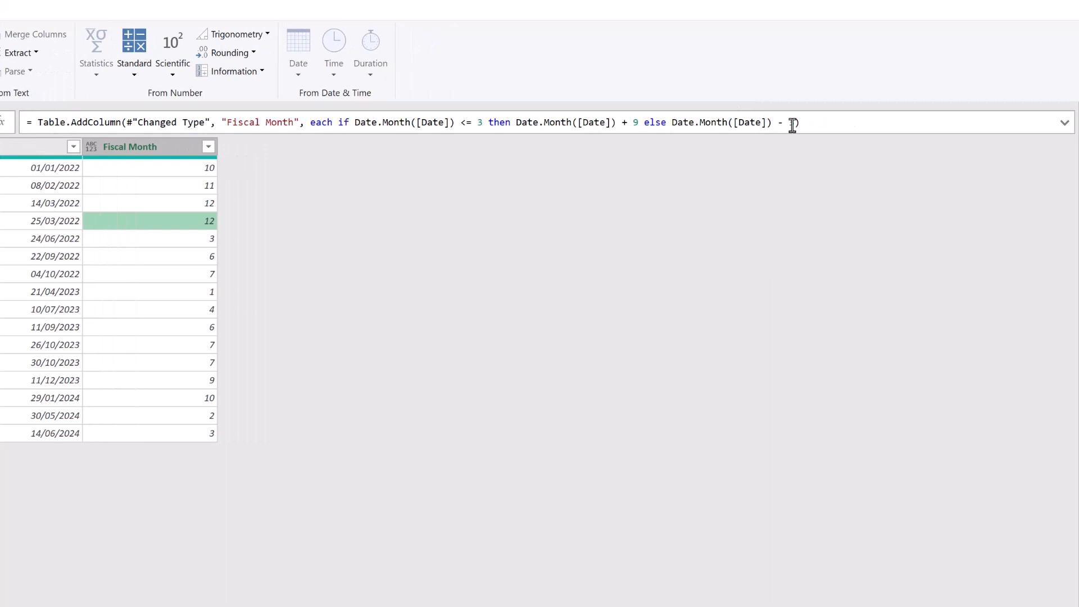
type("3,")
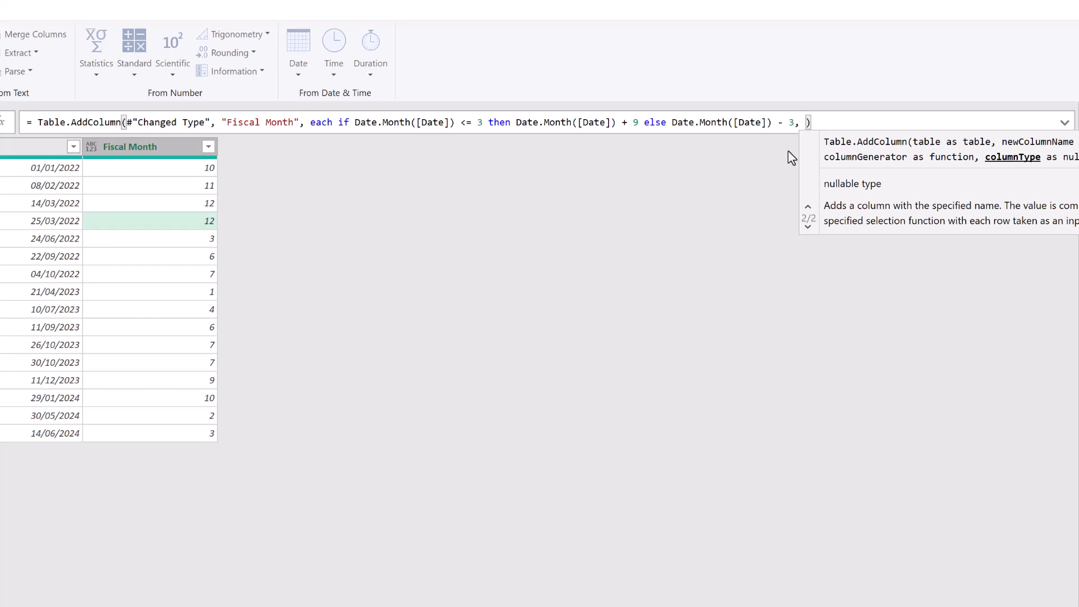
type("Int")
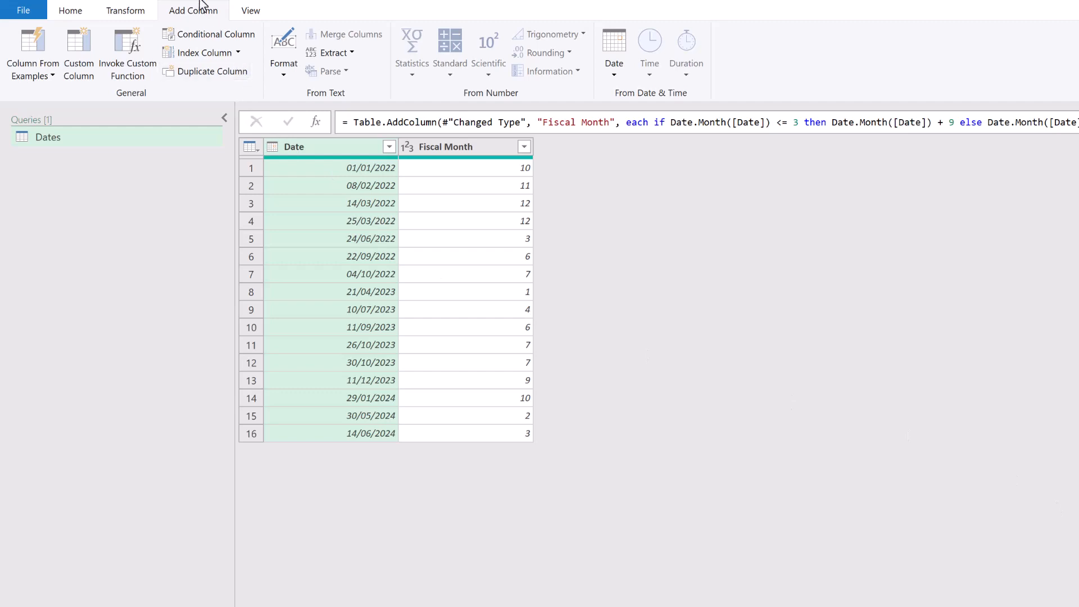
mouse_move(78, 54)
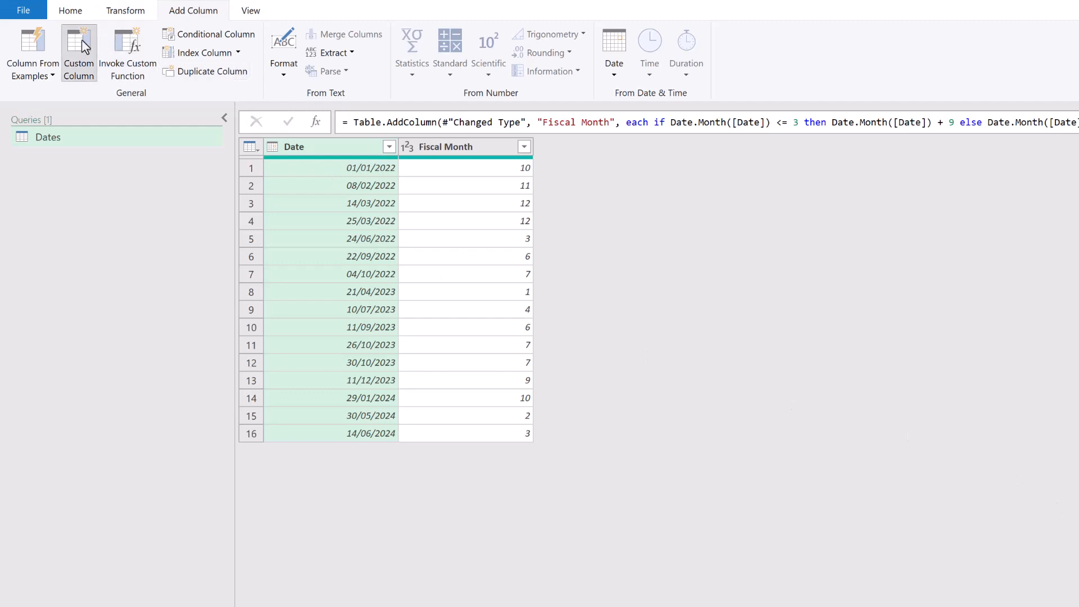
Start a custom column 'Fiscal Year' with if Date.Month([Date]) <= 3 then Date.Year([Date]).
left_click(79, 52)
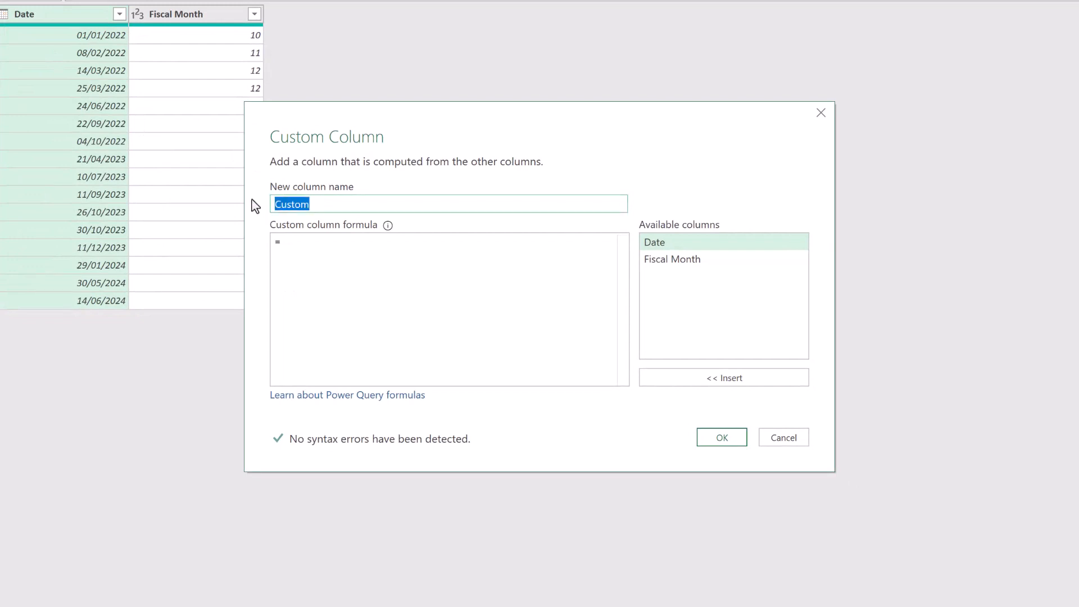
type("Fiscal Year")
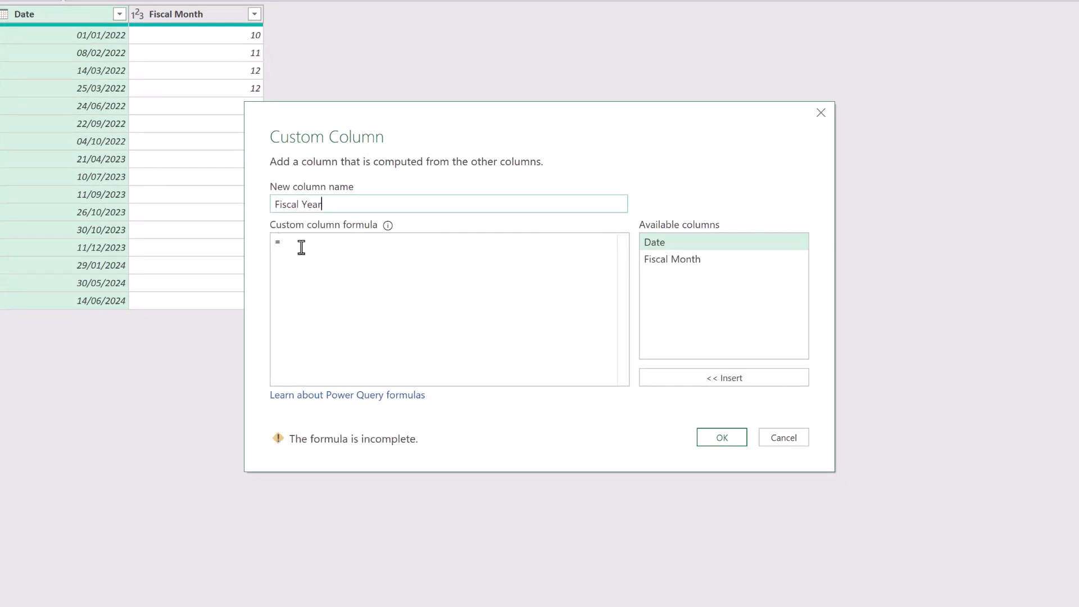
type("if")
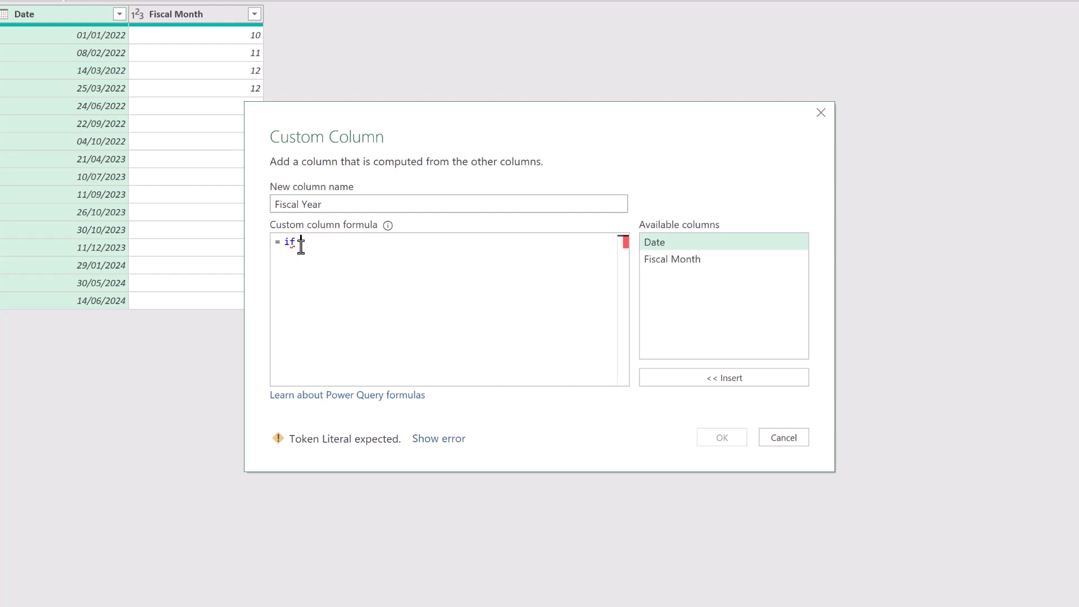
type("Date.Month([Date]) <")
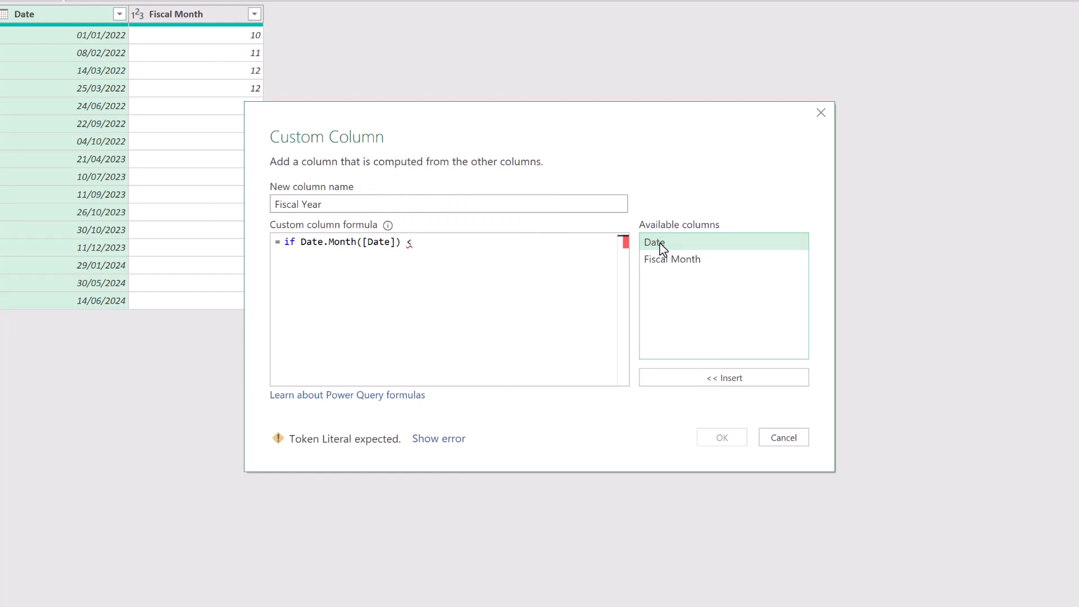
type("= 3 then D")
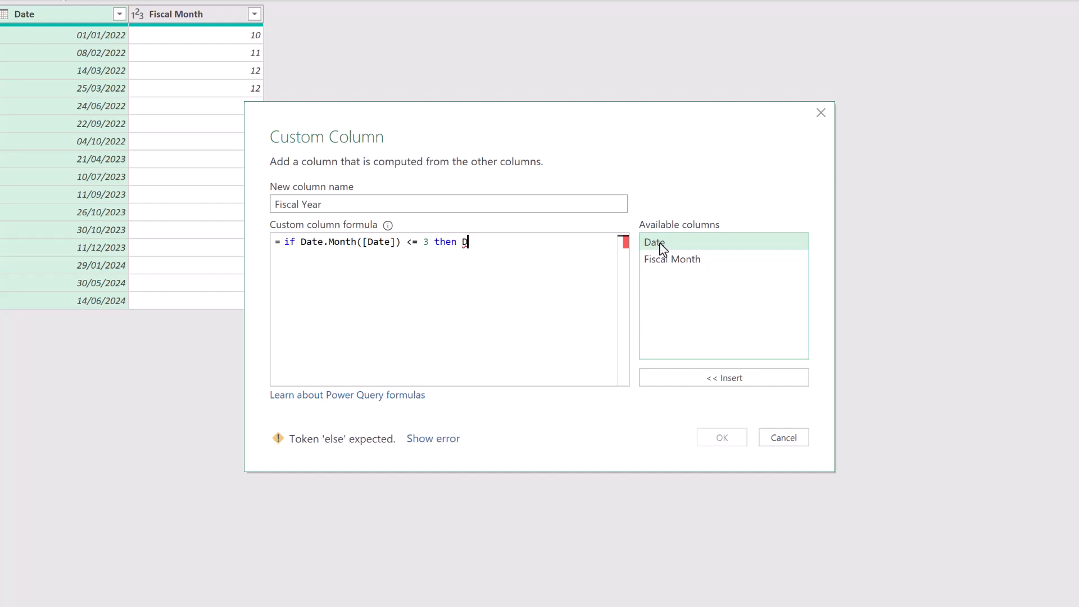
type("ate.Year")
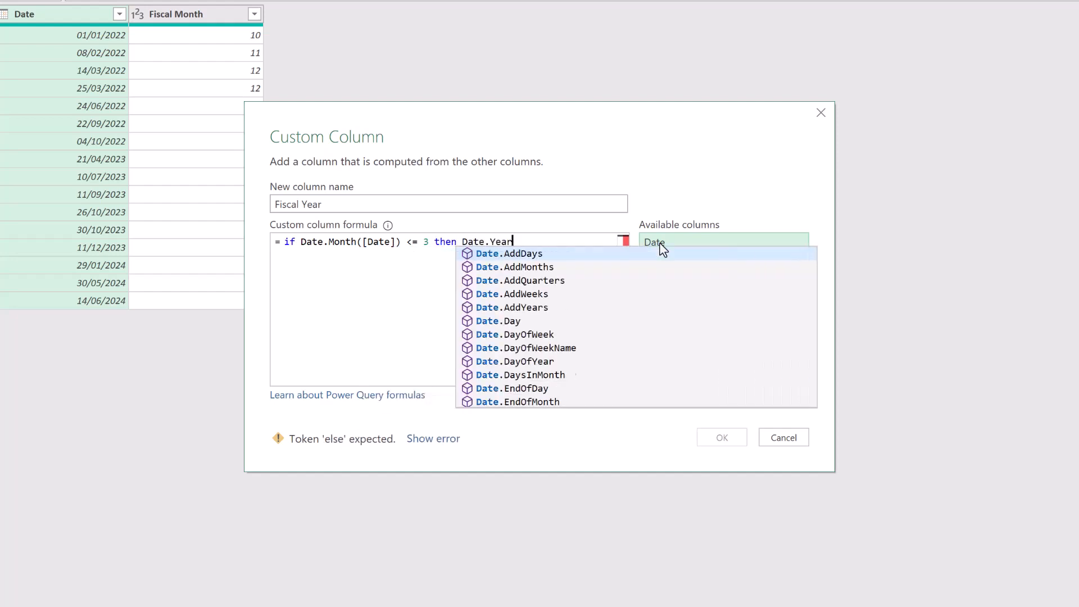
type("([Date]) else")
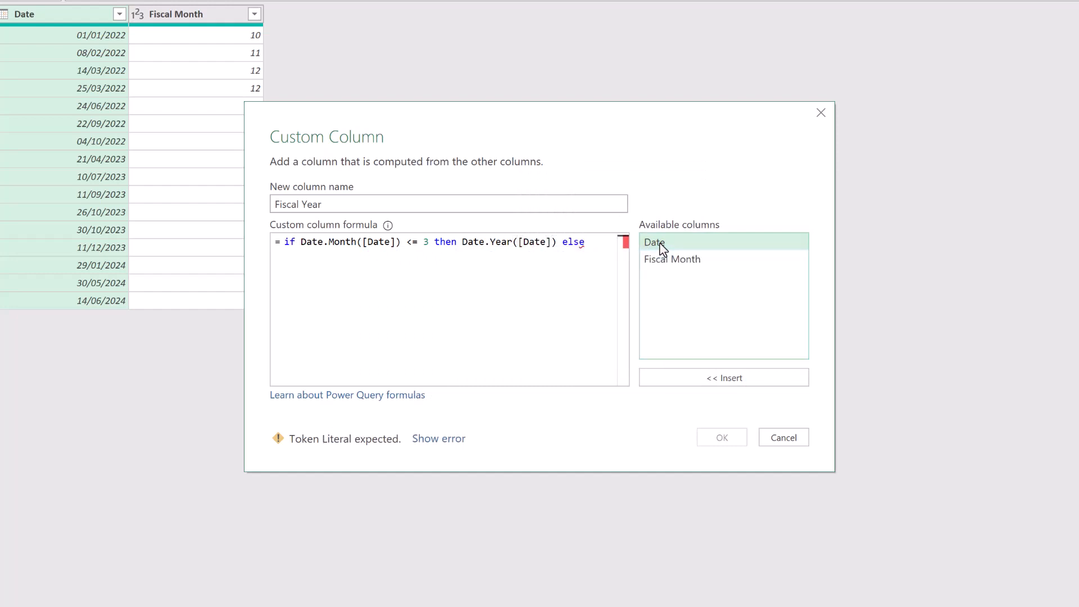
Finish the else branch as Date.Year([Date]) + 1 and create the Fiscal Year column.
type("Date.")
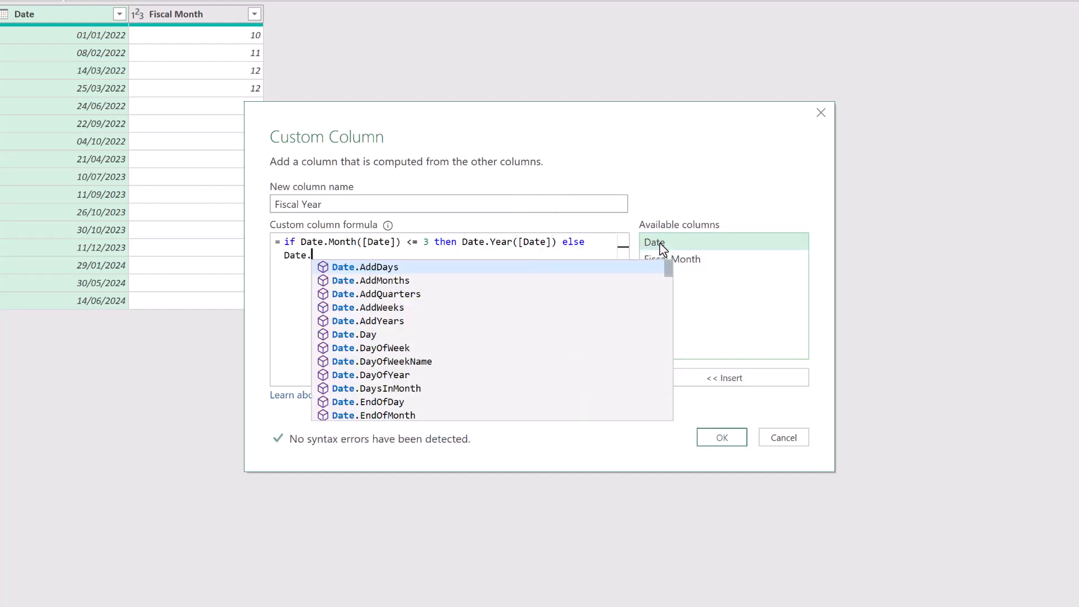
type("Year([Date]")
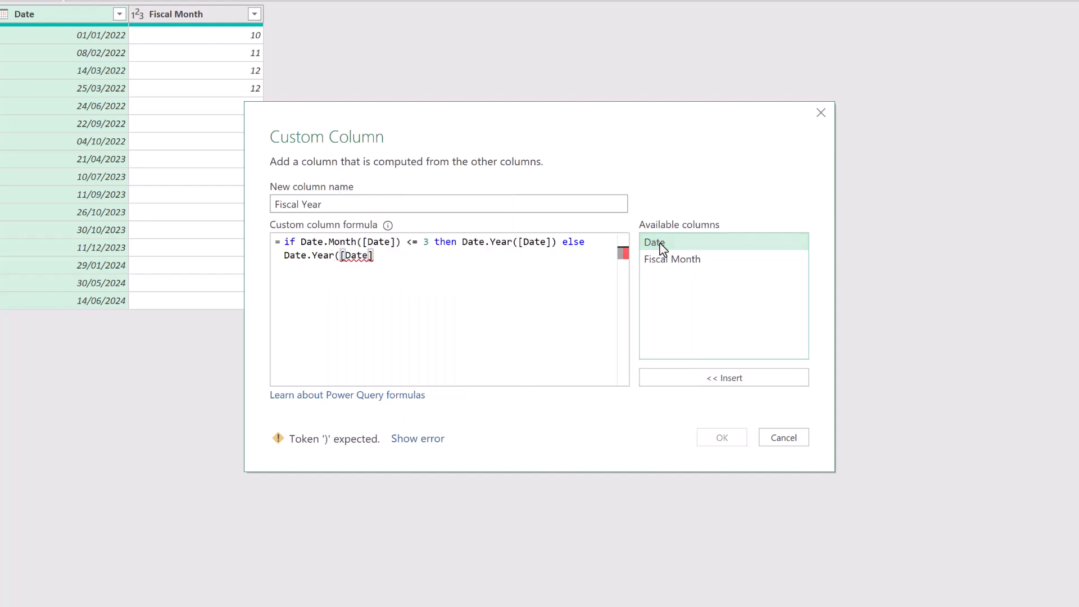
type("+ 1")
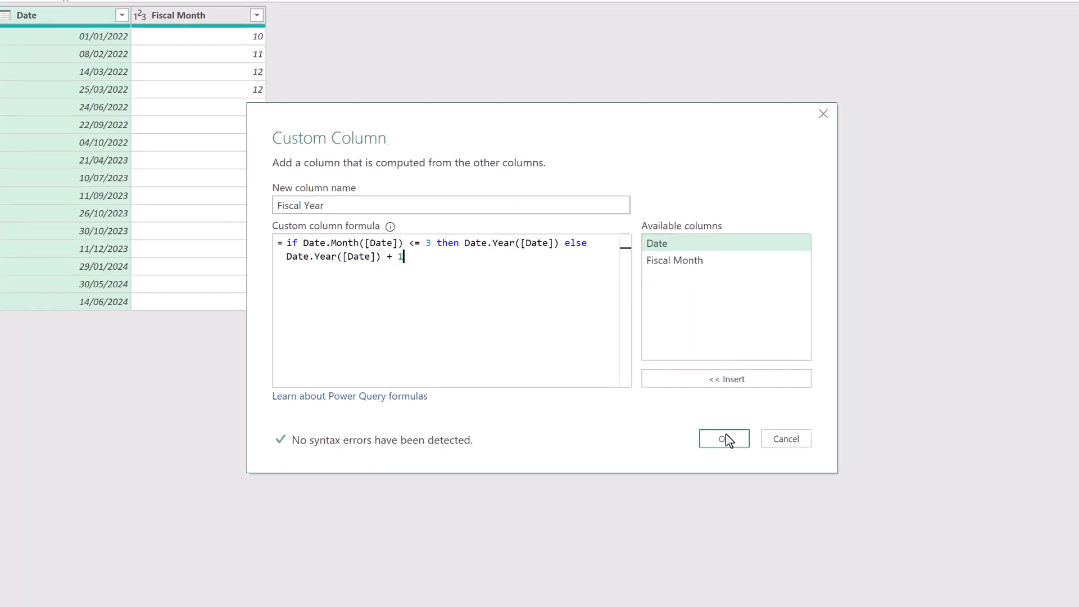
left_click(723, 438)
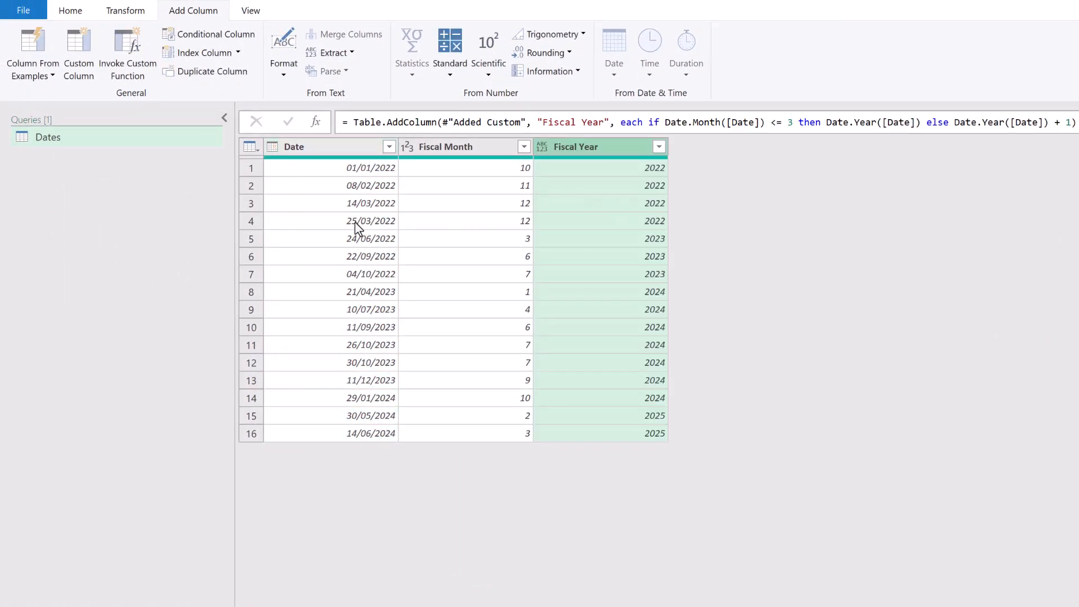
mouse_move(671, 228)
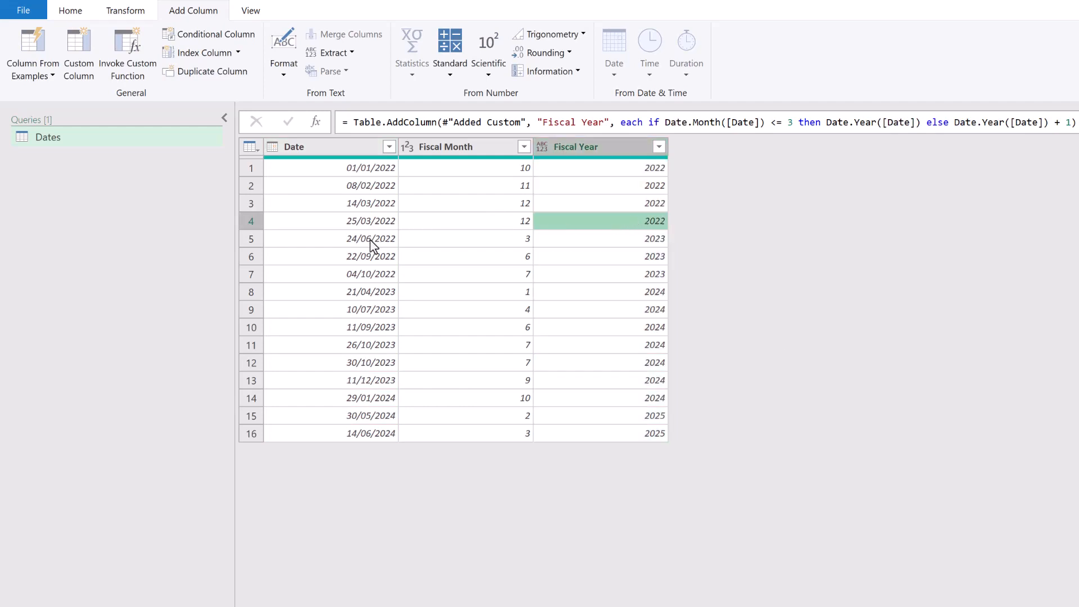
Append , Int64.Type to the Fiscal Year step formula so the column holds whole numbers.
left_click(599, 238)
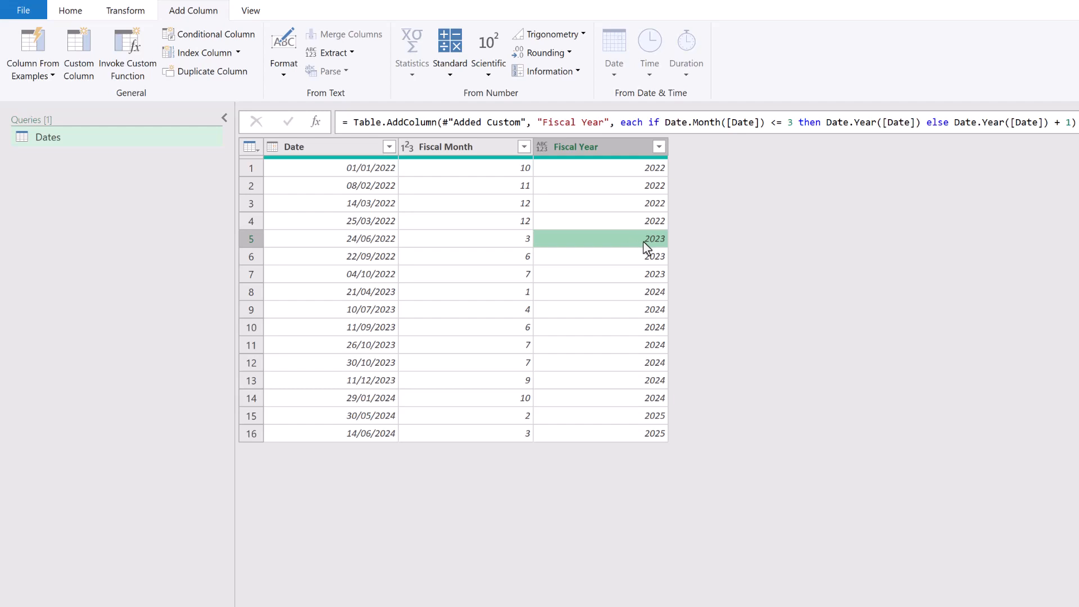
mouse_move(649, 250)
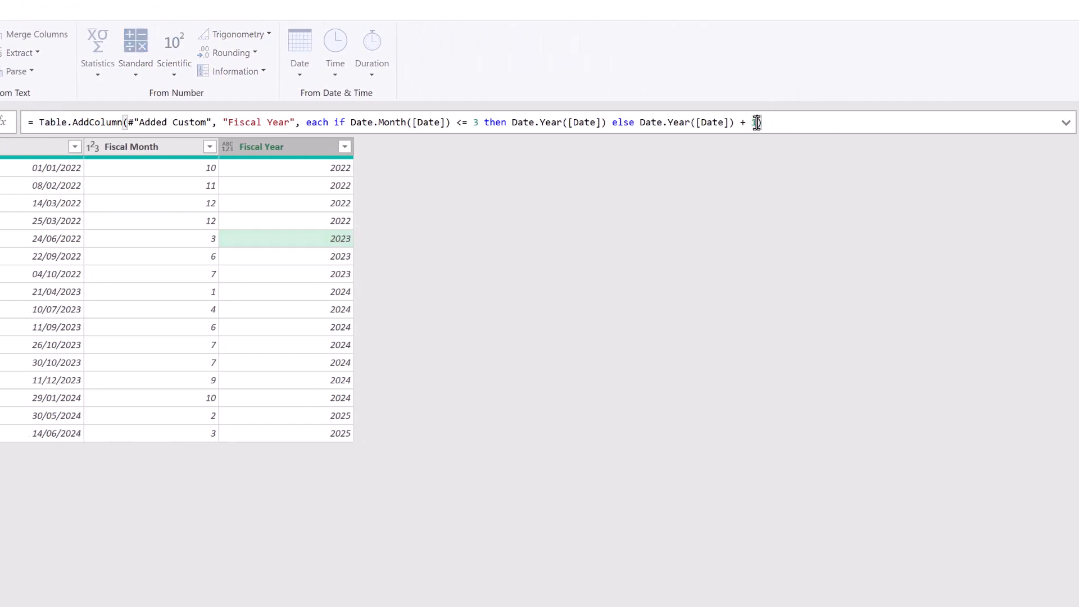
type("1")
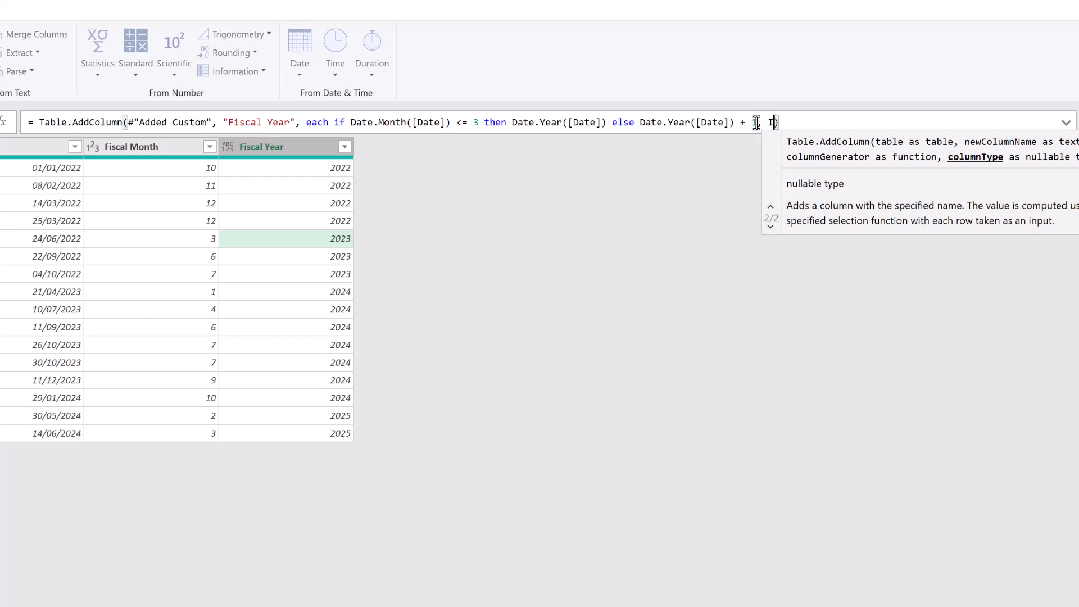
type(", Int")
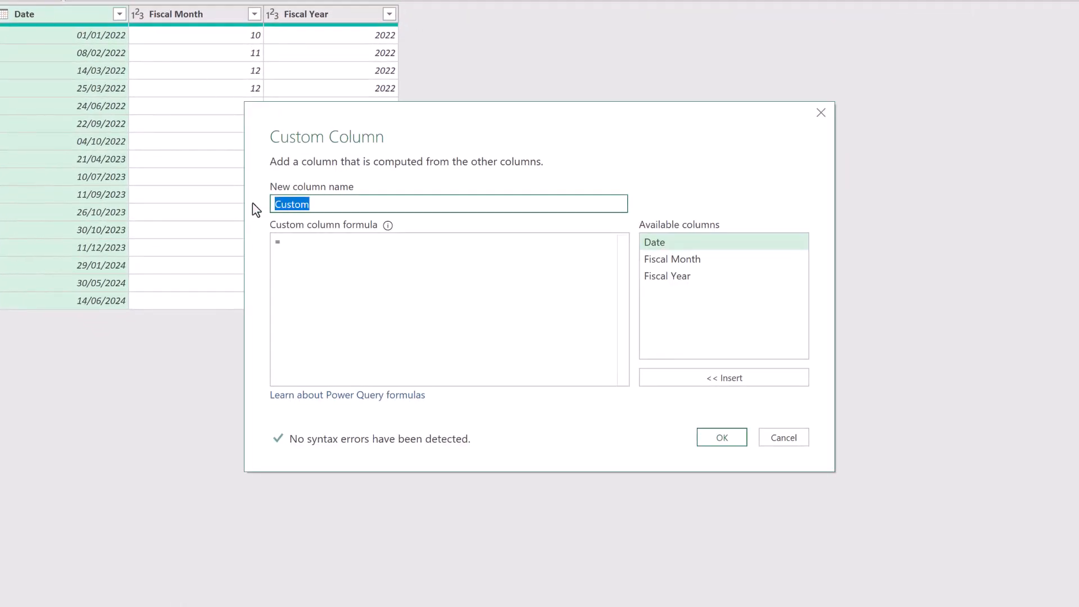
Create a custom column 'Fiscal Quarter' with formula Number.RoundUp([Fiscal Month]/3).
type("Fiscal Quarter")
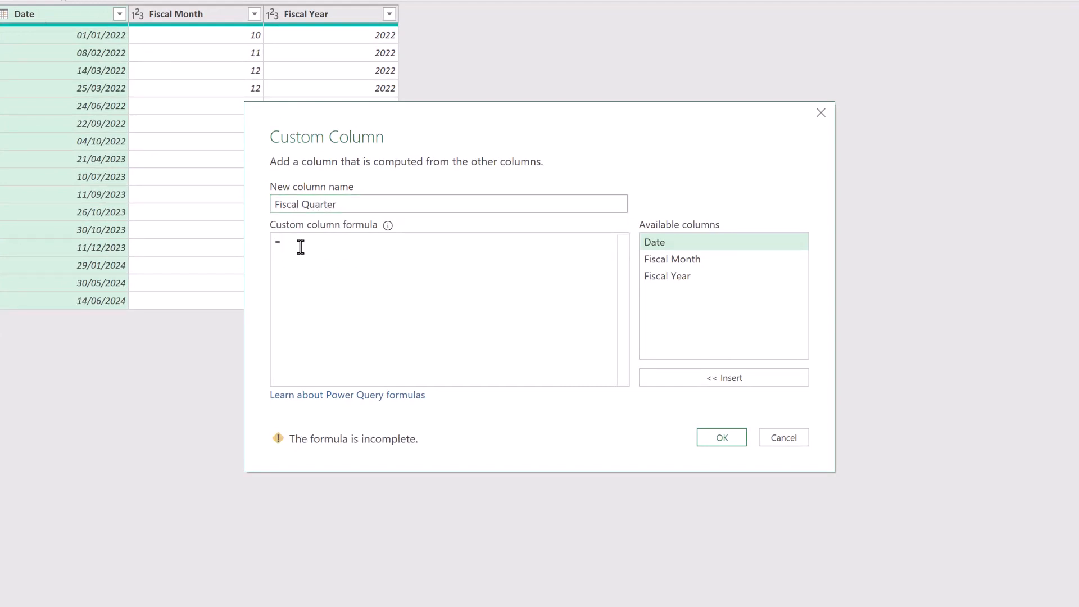
type("Number")
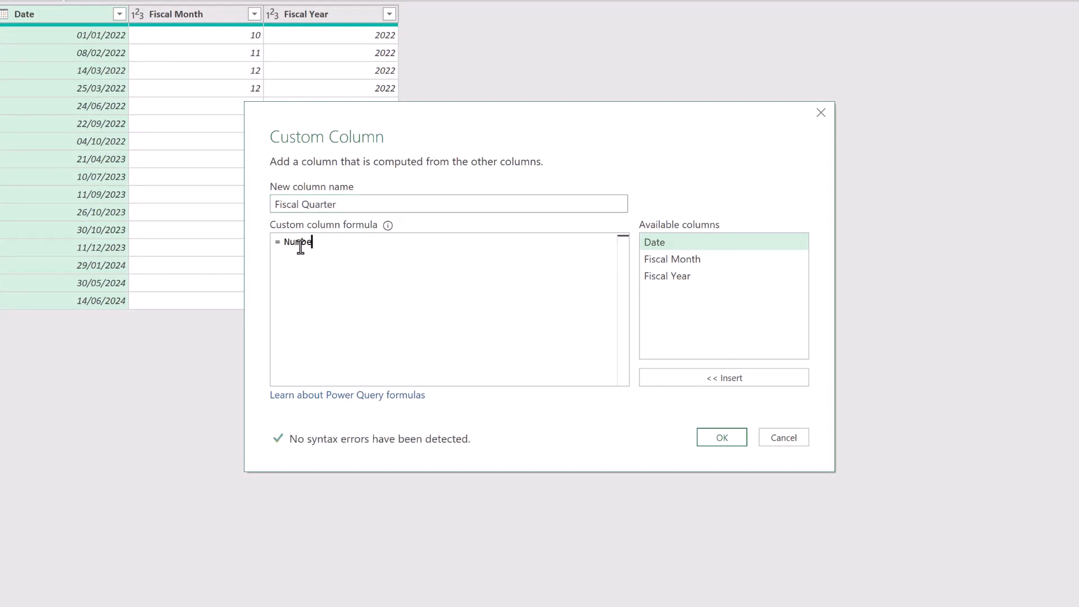
type("r.RoundUp")
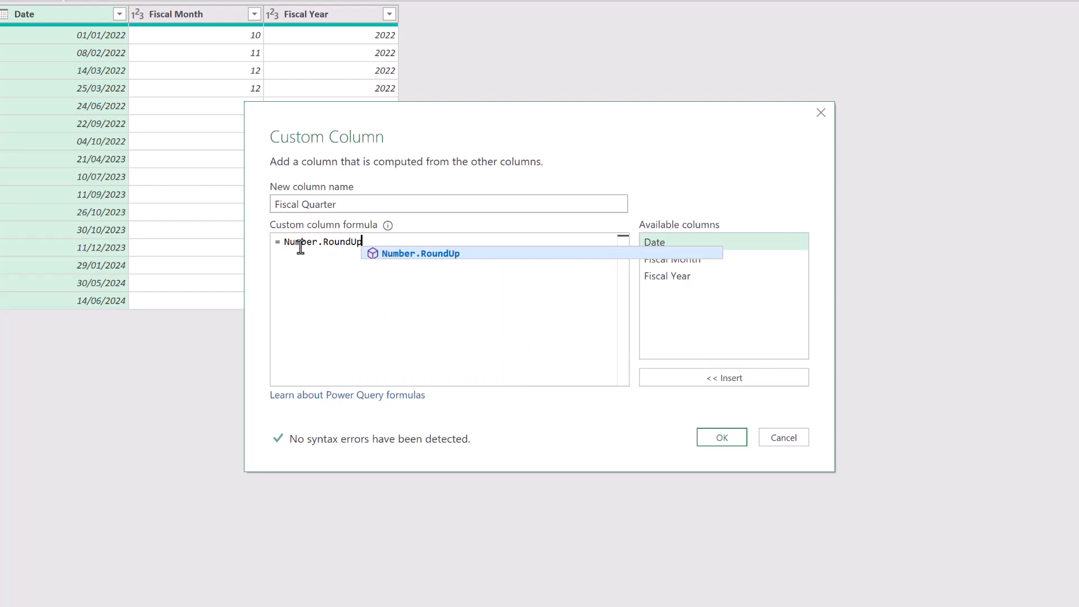
type("(")
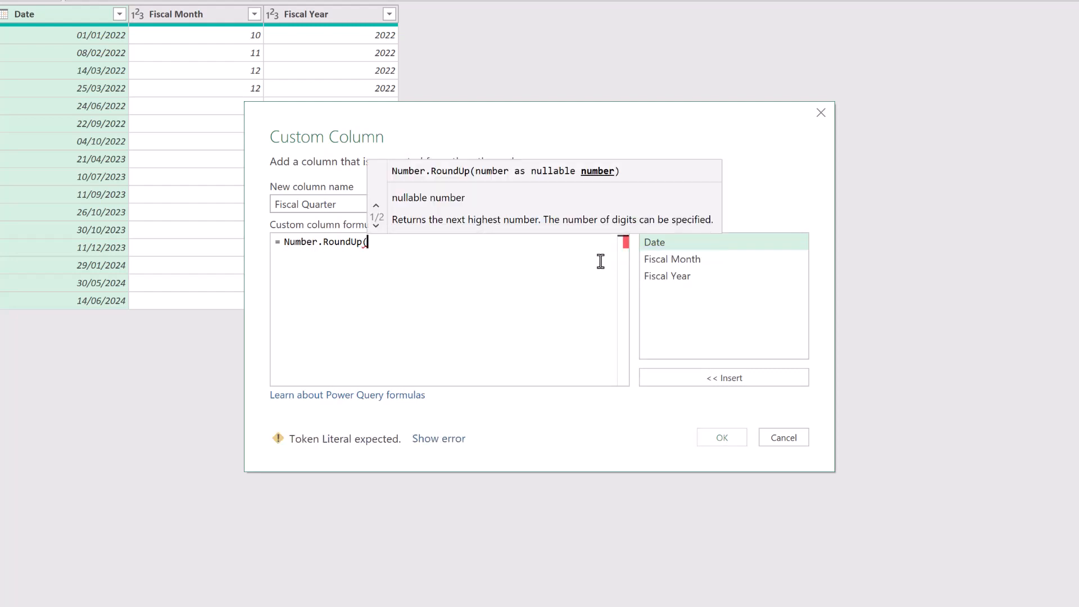
double_click(672, 258)
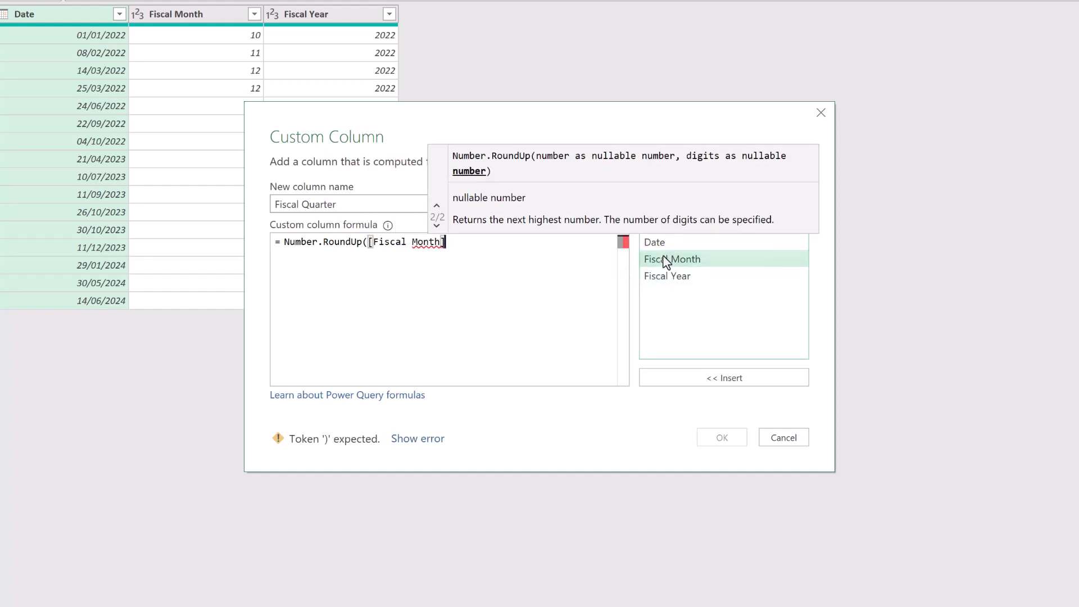
type("/3)")
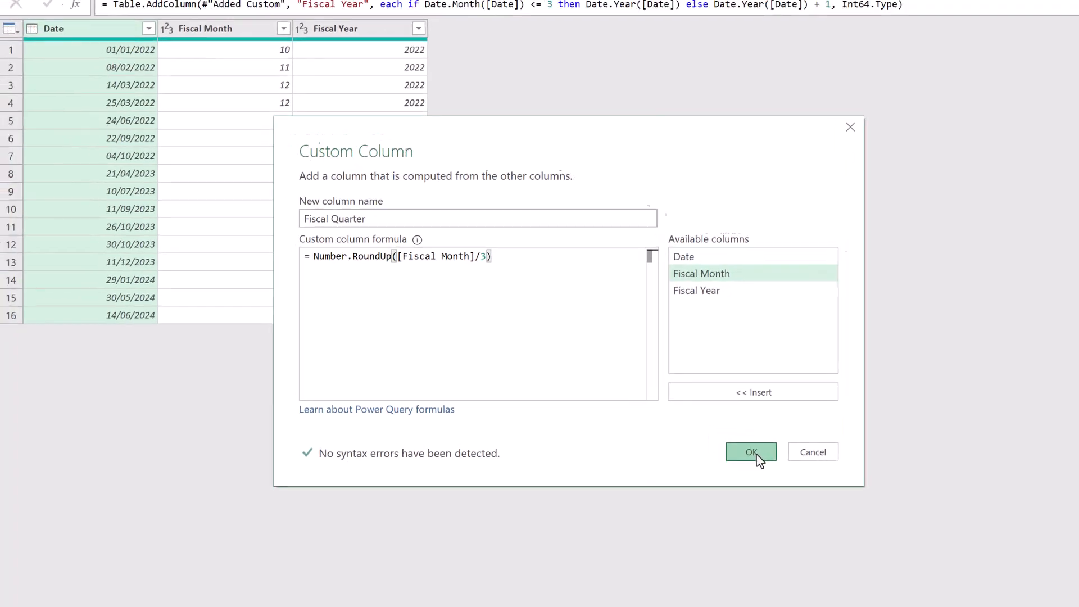
left_click(750, 452)
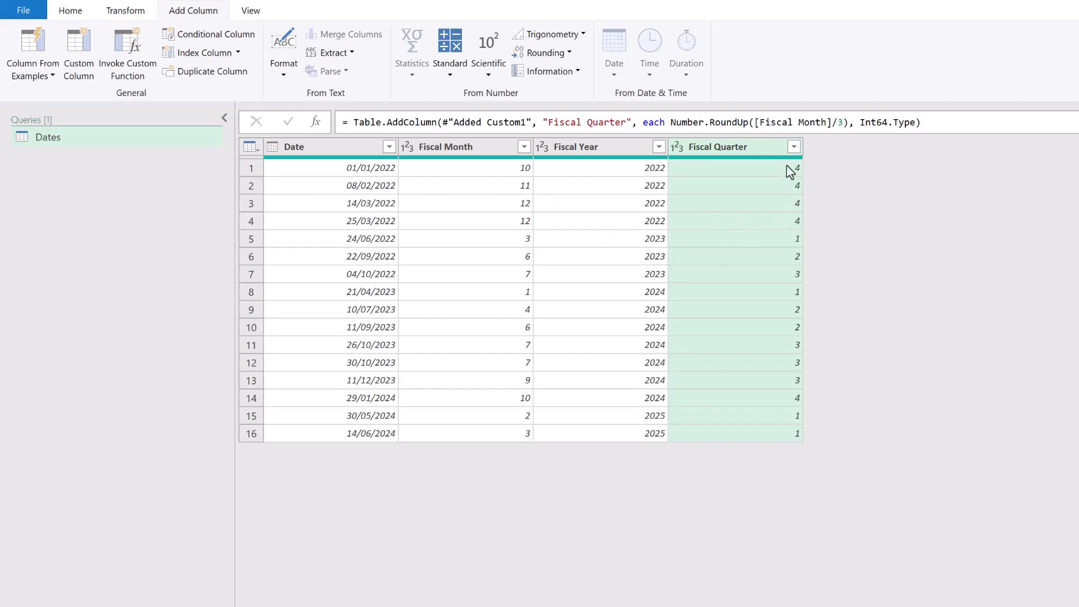
mouse_move(777, 243)
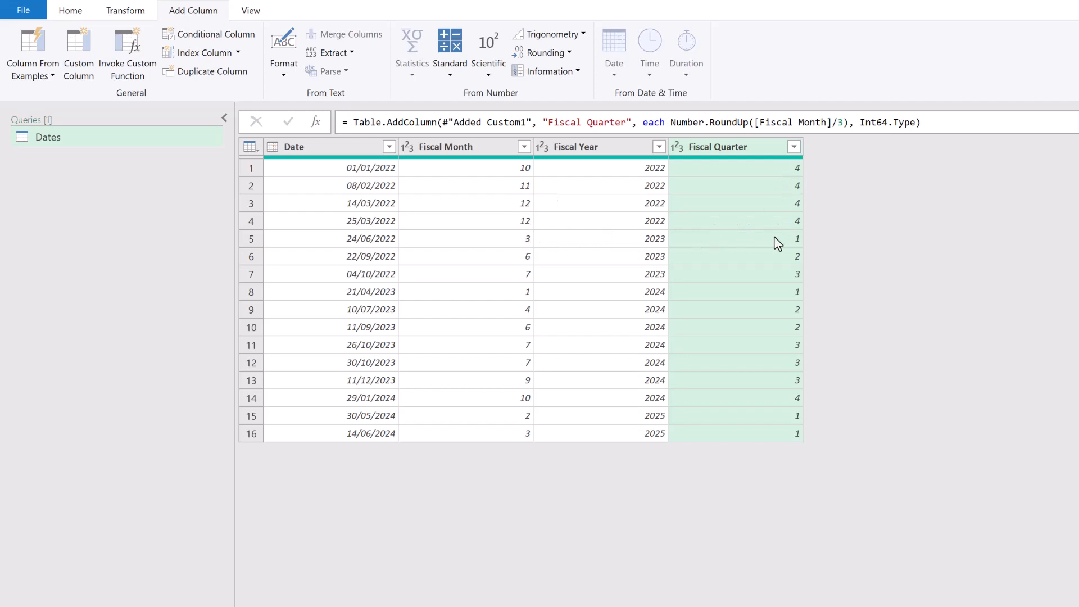
mouse_move(786, 265)
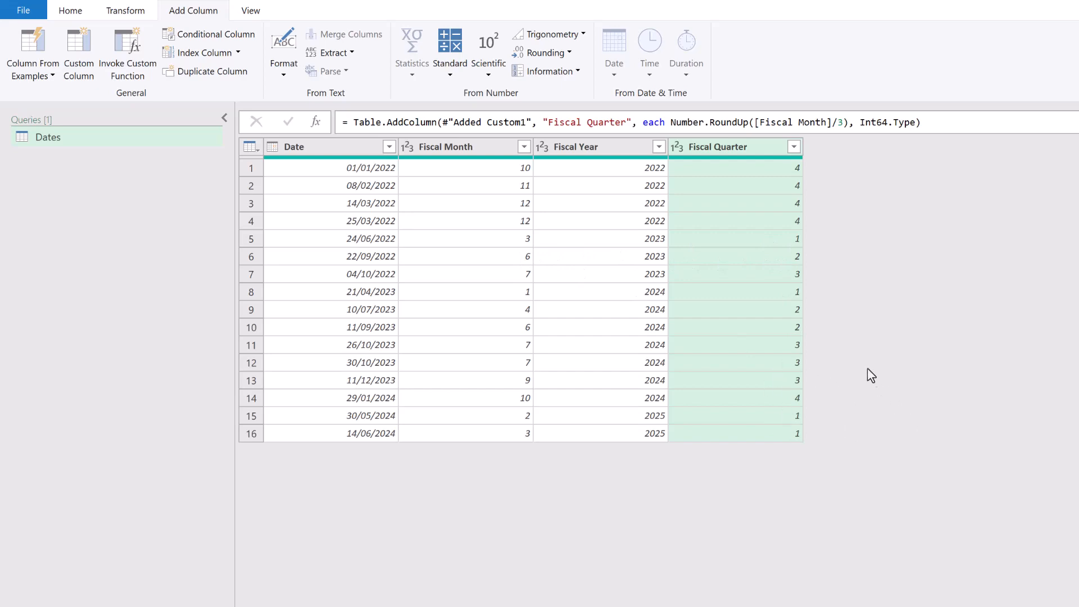
mouse_move(869, 372)
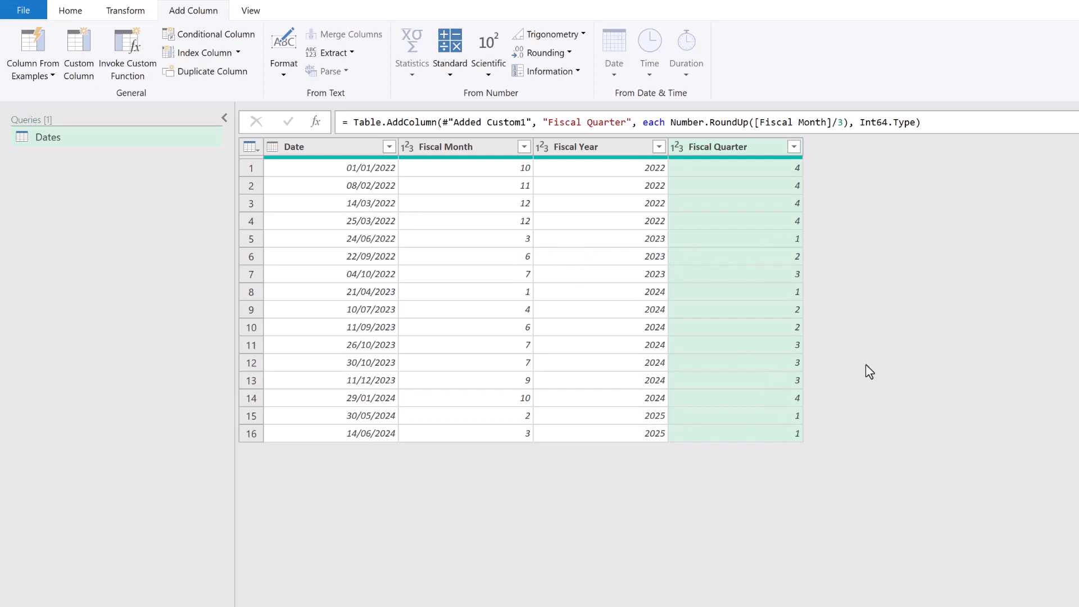